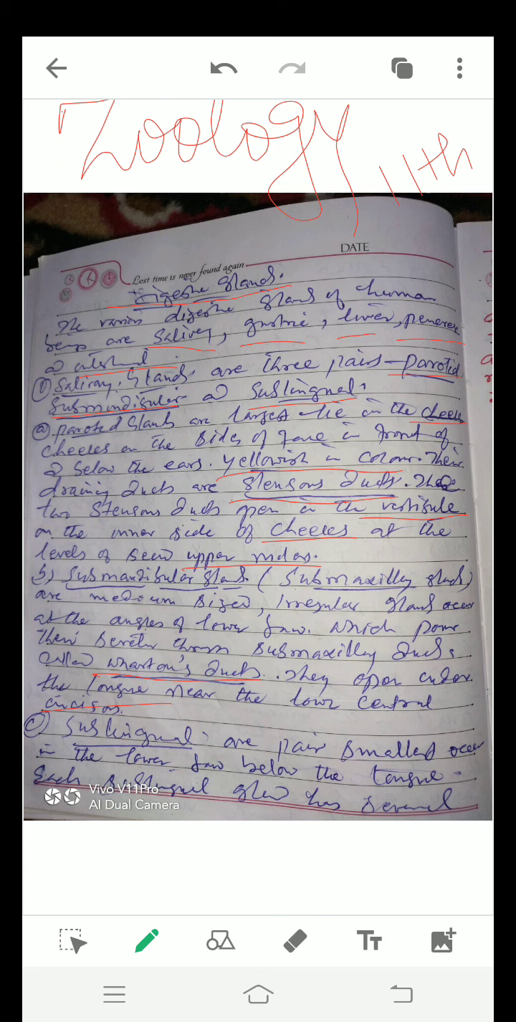
Move from the Zoology title page to the second page of salivary gland notes
left_click_drag(352, 833, 458, 810)
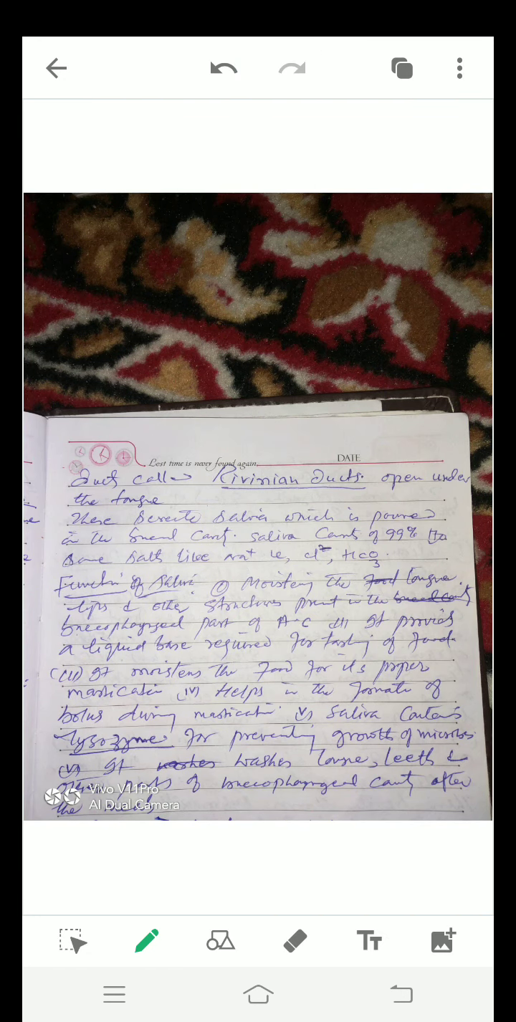
Underline Rivinian Ducts, Lysozyme and the bone-and-teeth terms in red, then show both pages
left_click_drag(201, 494, 312, 491)
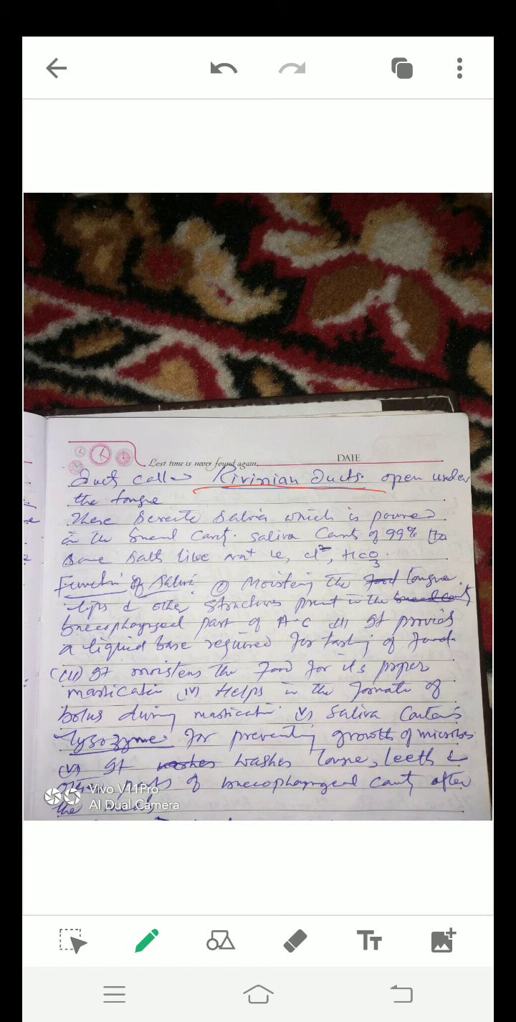
left_click_drag(373, 550, 422, 546)
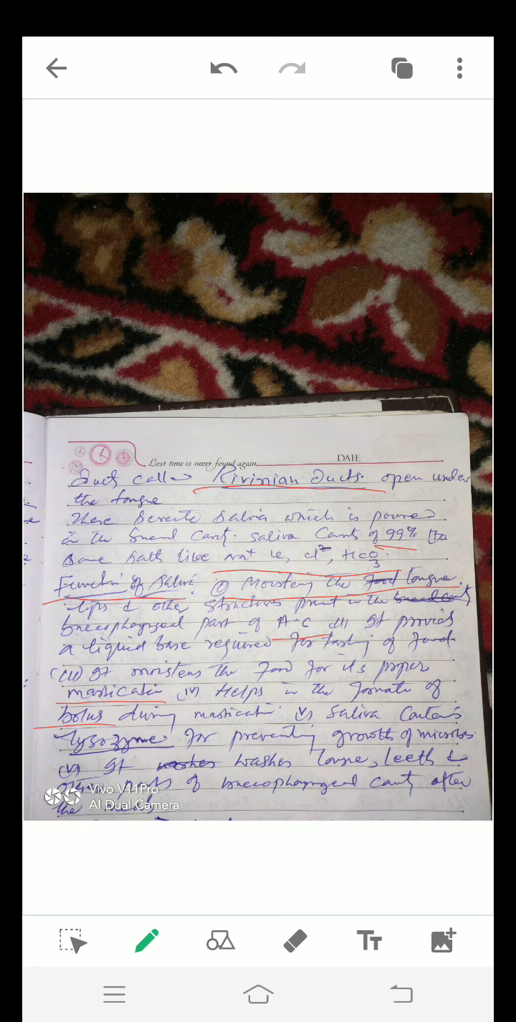
left_click_drag(43, 780, 150, 780)
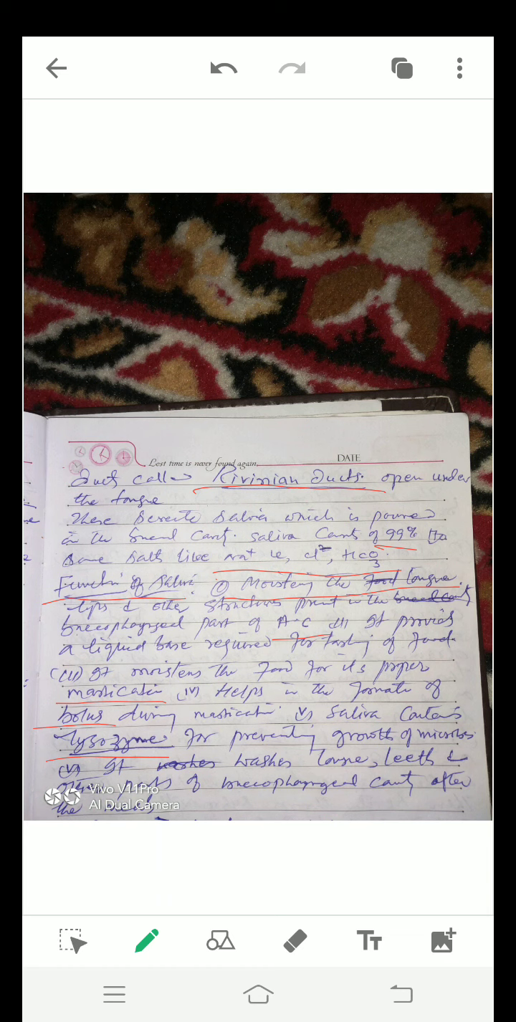
left_click_drag(304, 769, 466, 771)
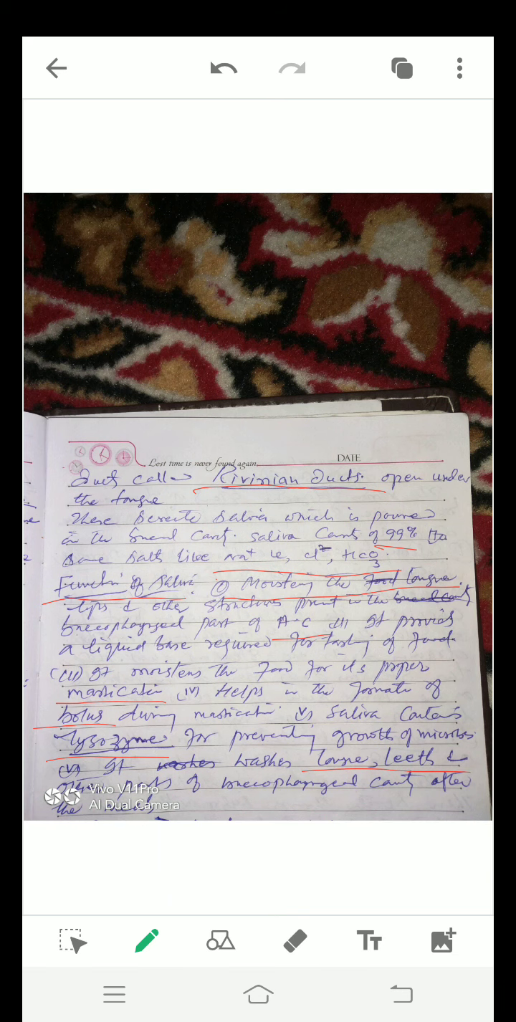
left_click(401, 67)
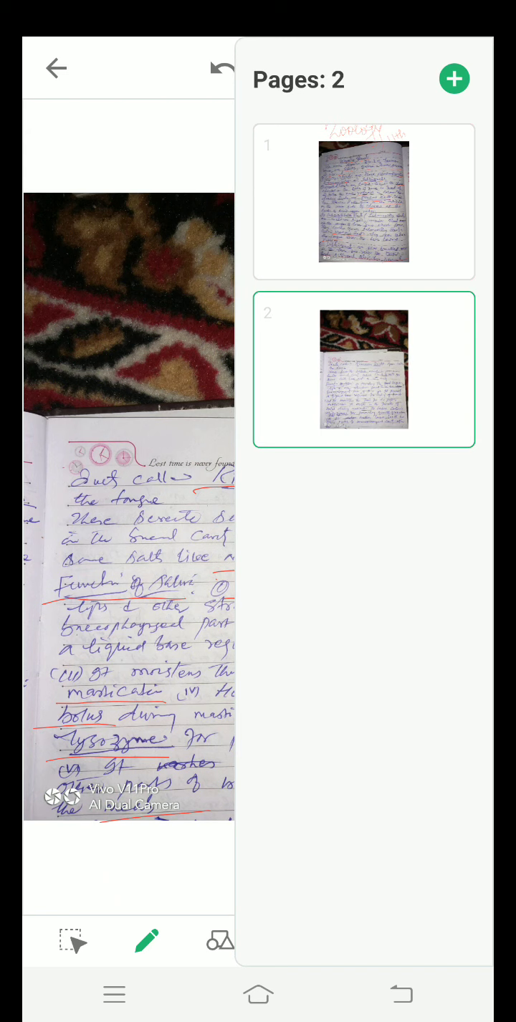